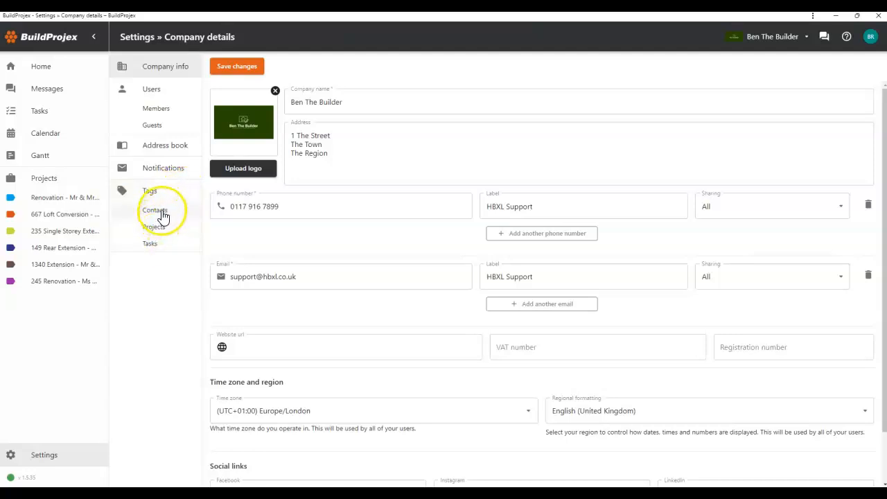
# Step: Bring up the Contacts tags page listing colour-coded trade tags like Architect and Bricklayer
pyautogui.click(155, 211)
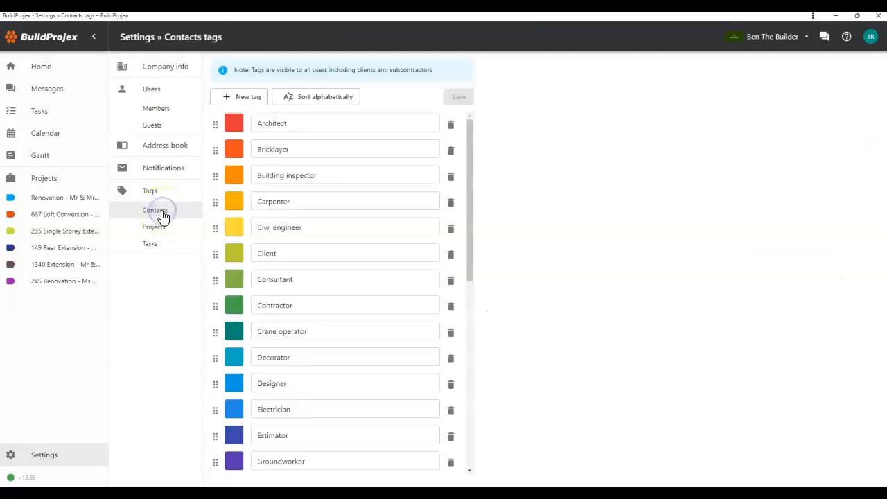
pyautogui.click(343, 175)
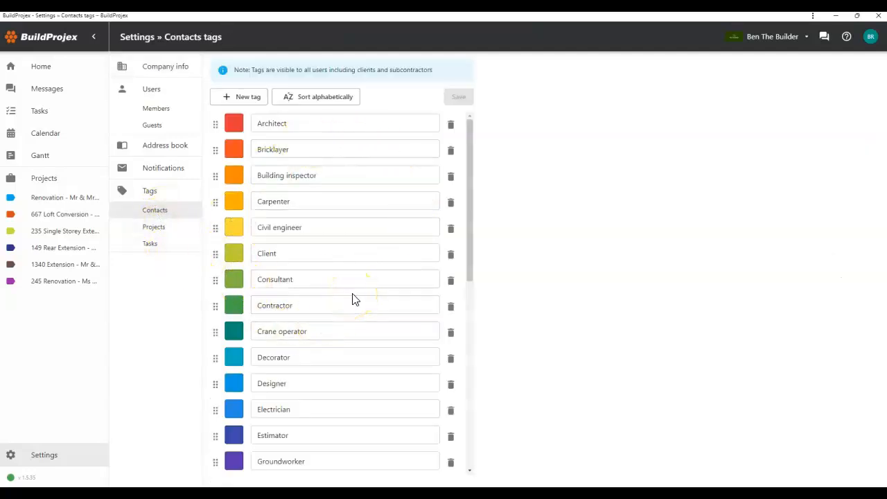
pyautogui.scroll(-3)
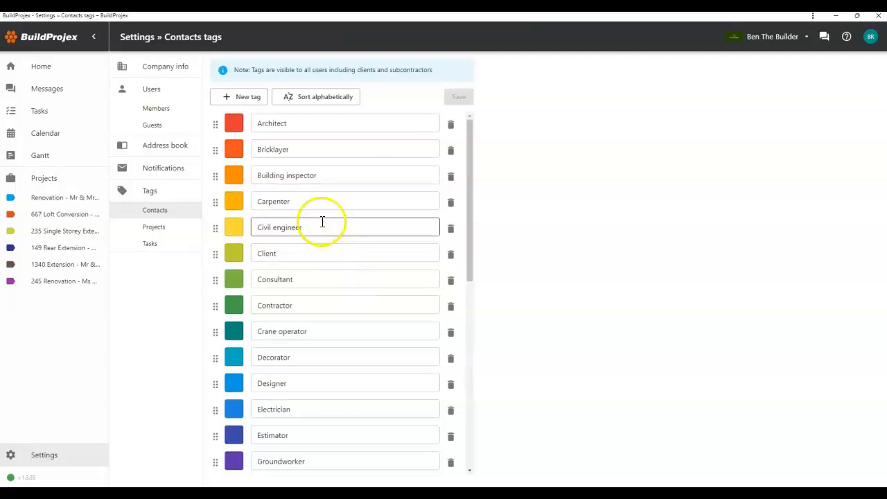
pyautogui.click(232, 122)
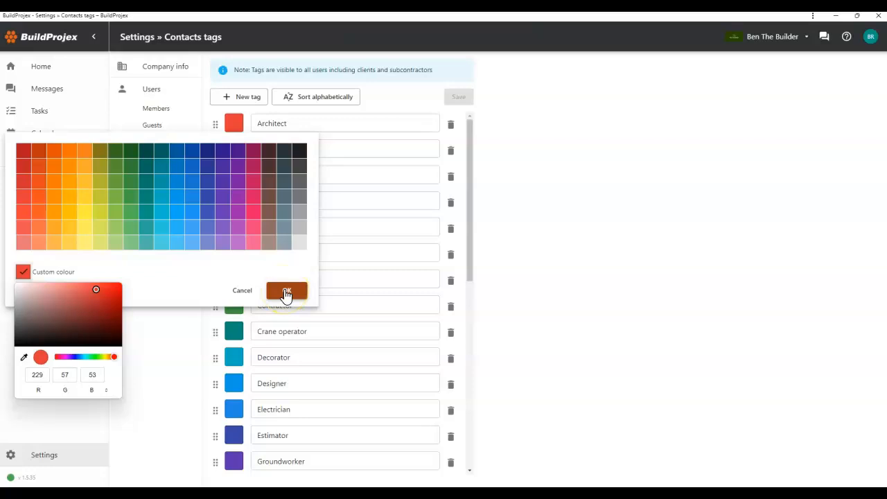
pyautogui.click(285, 291)
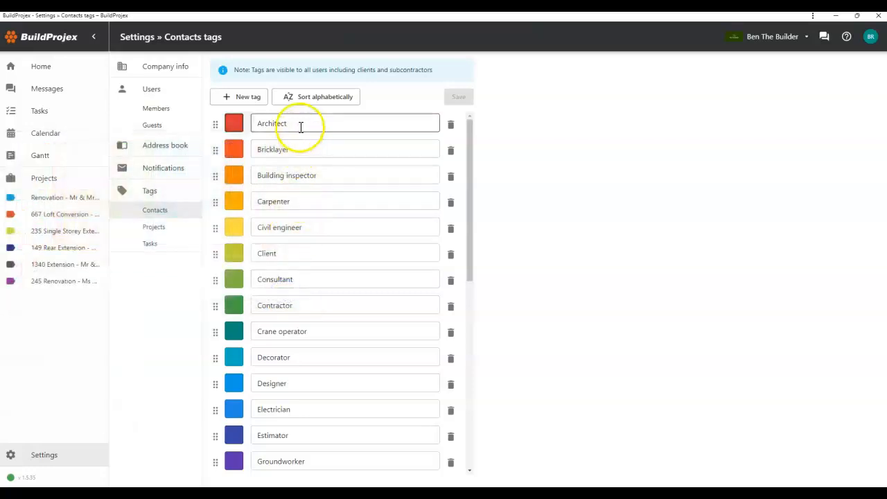
pyautogui.doubleClick(272, 123)
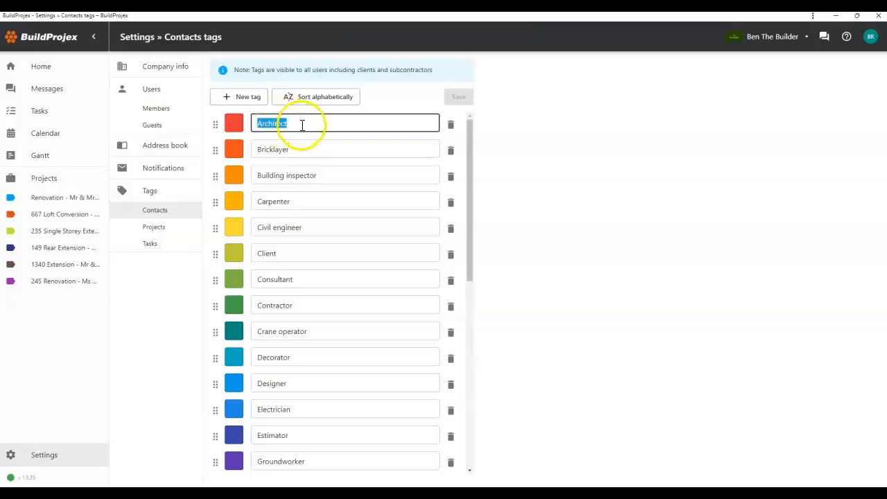
pyautogui.click(302, 123)
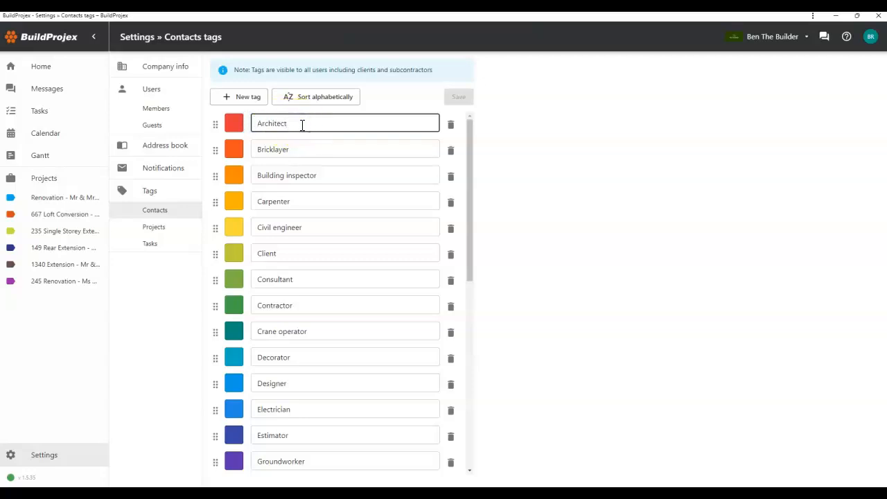
pyautogui.moveTo(426, 125)
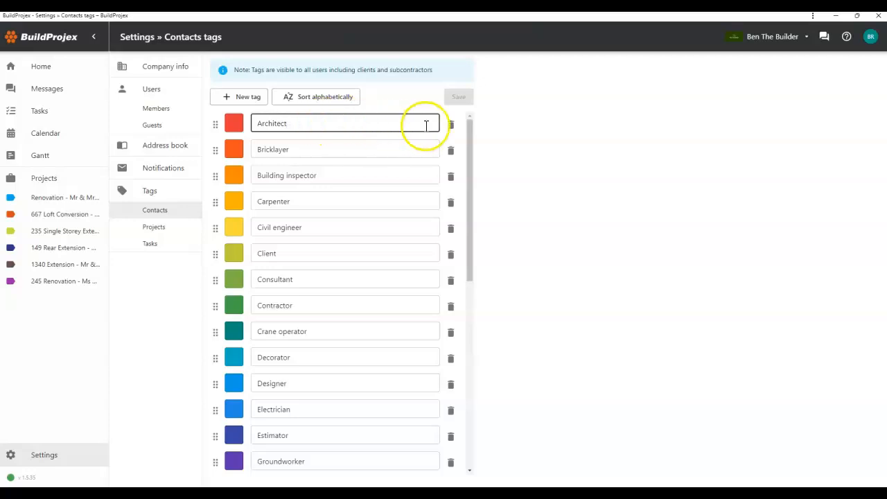
pyautogui.moveTo(452, 124)
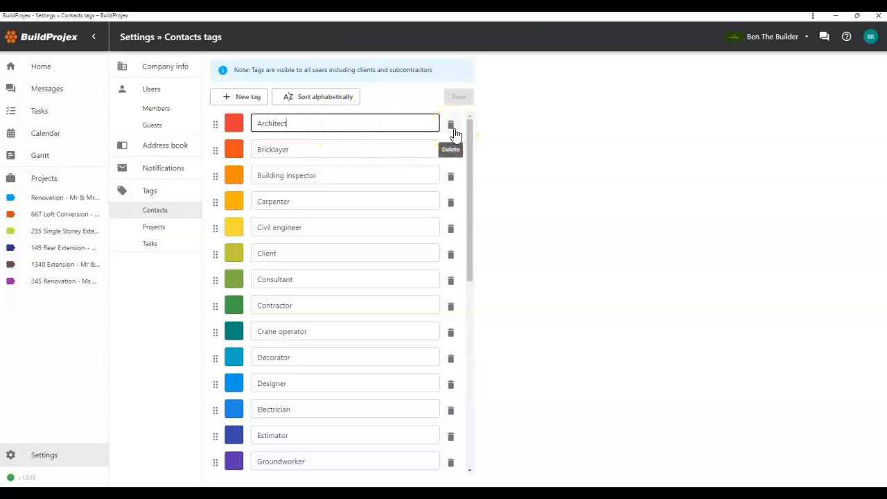
pyautogui.moveTo(172, 211)
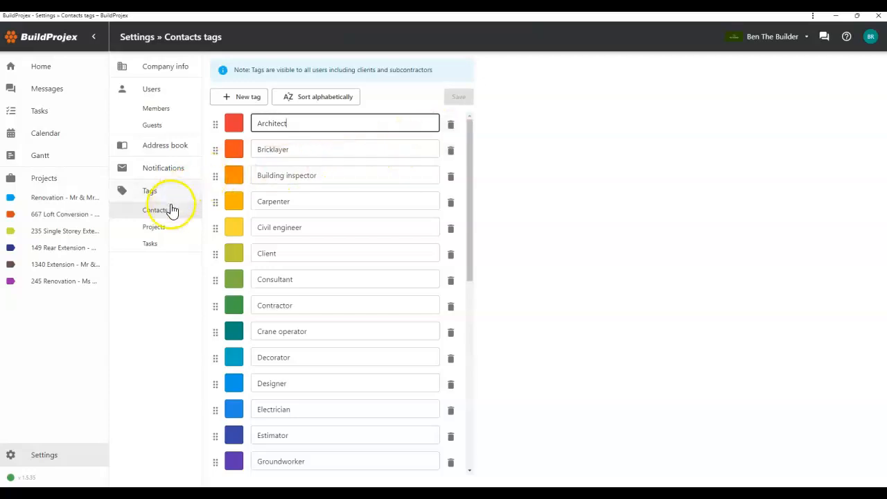
# Step: View the project tags, check Loft Conversion's colour choices, then bring up the task tags list
pyautogui.click(155, 227)
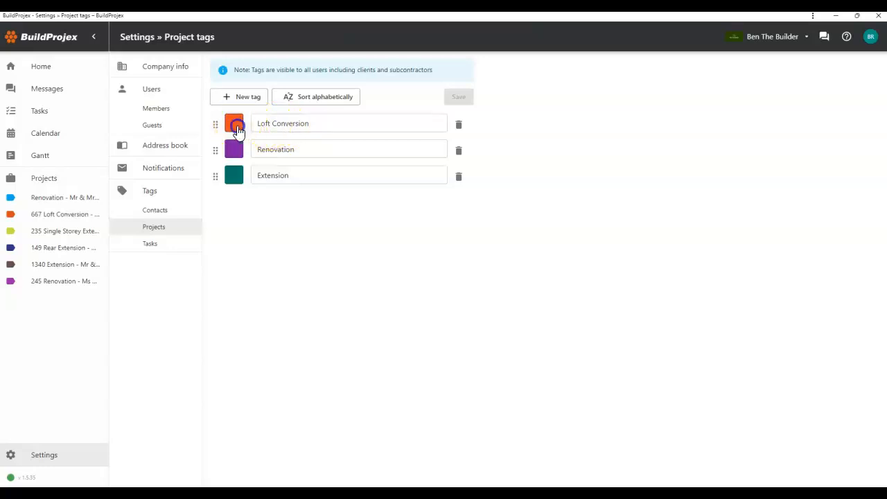
pyautogui.click(233, 123)
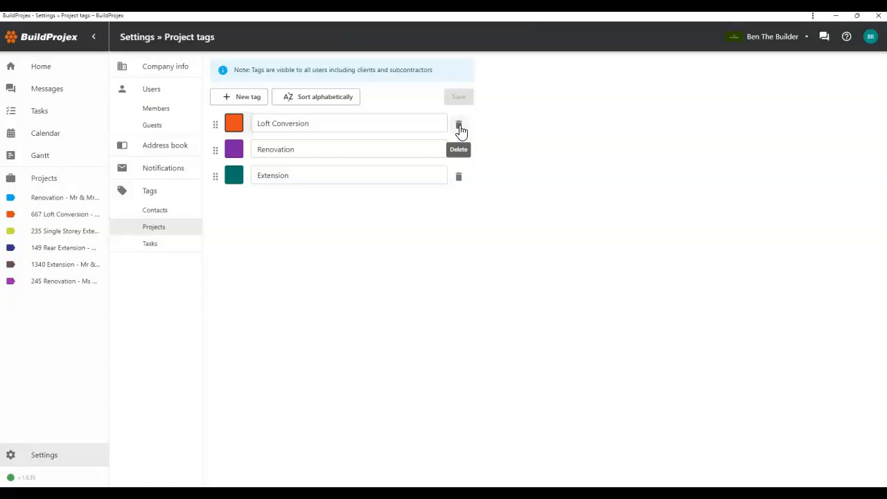
pyautogui.click(150, 244)
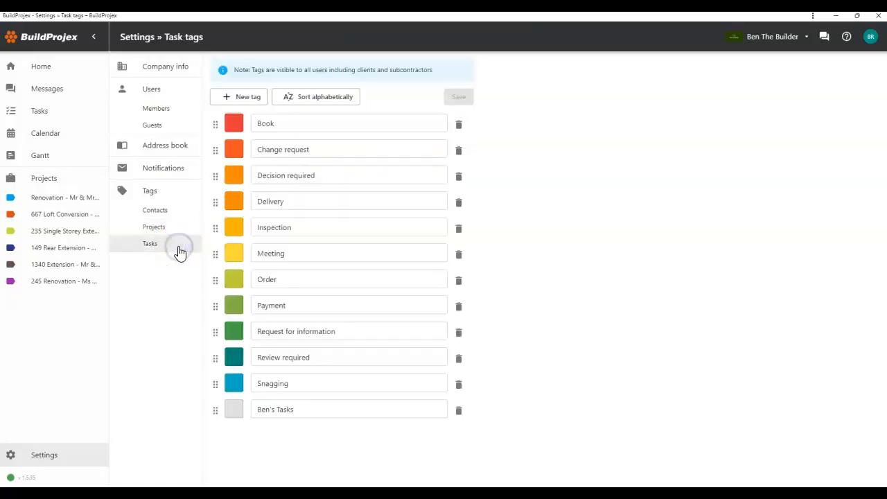